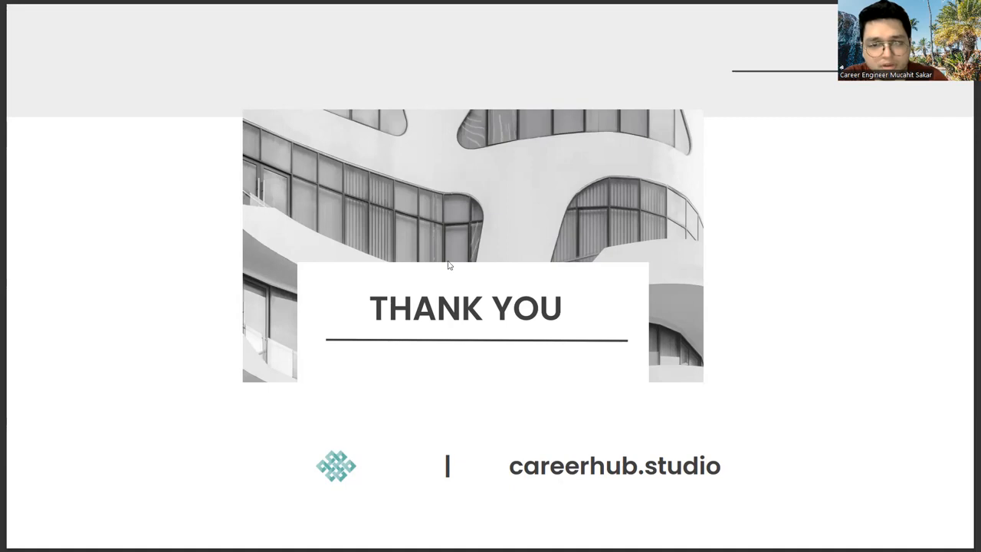
mouse_move(858, 398)
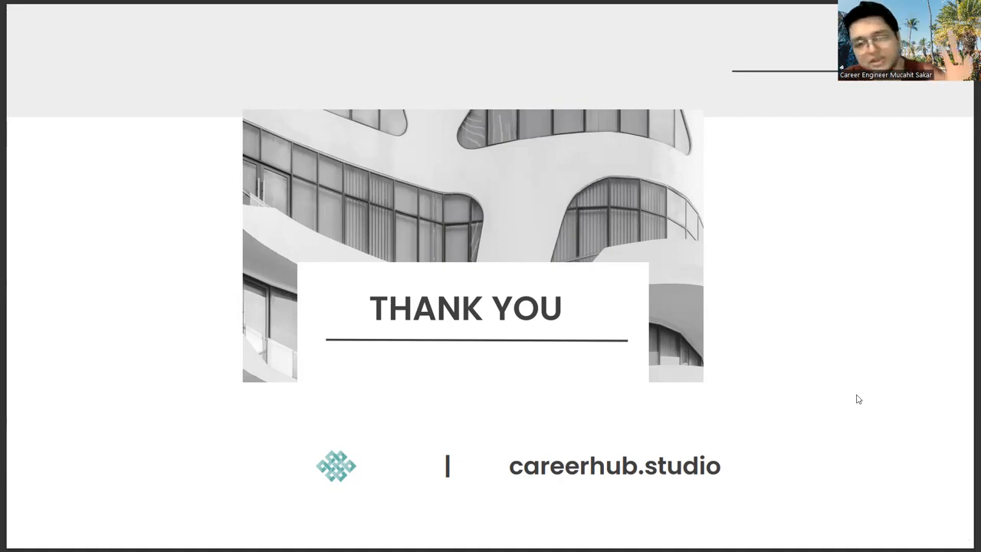